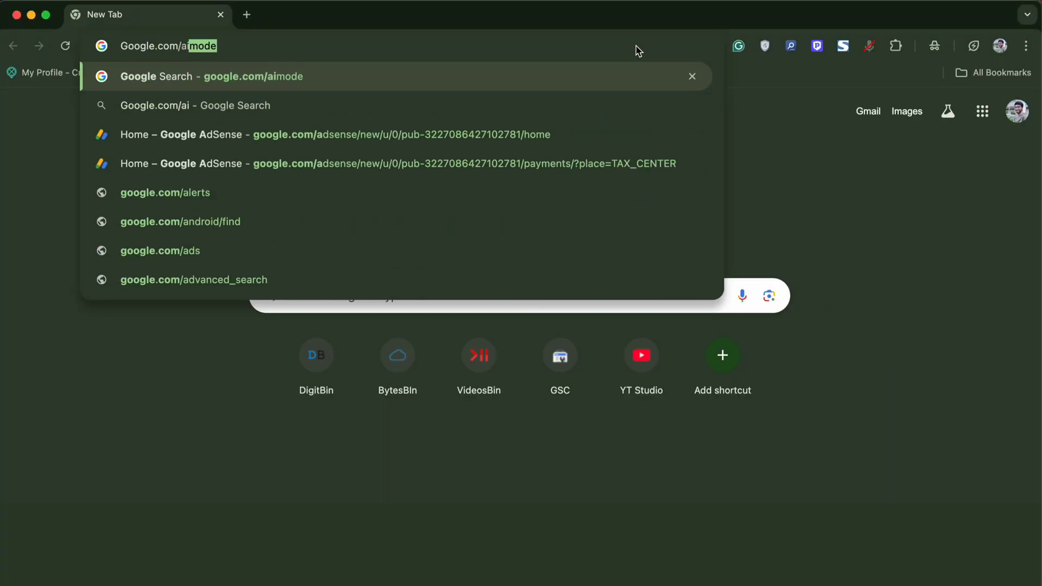
Step: Load google.com/aimode, opt in to Search Labs and switch the AI Mode experiment on
key(Enter)
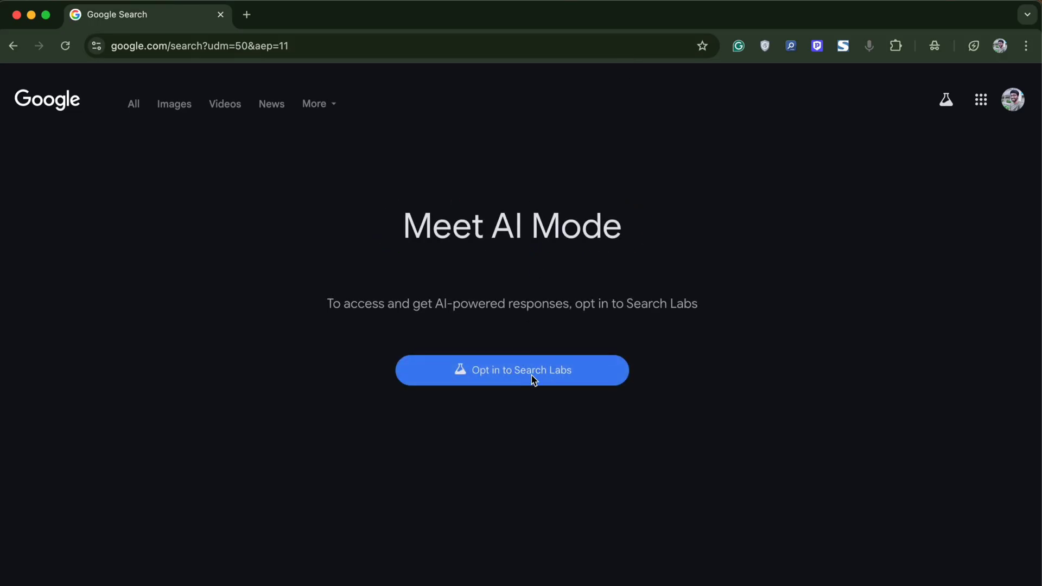
click(511, 371)
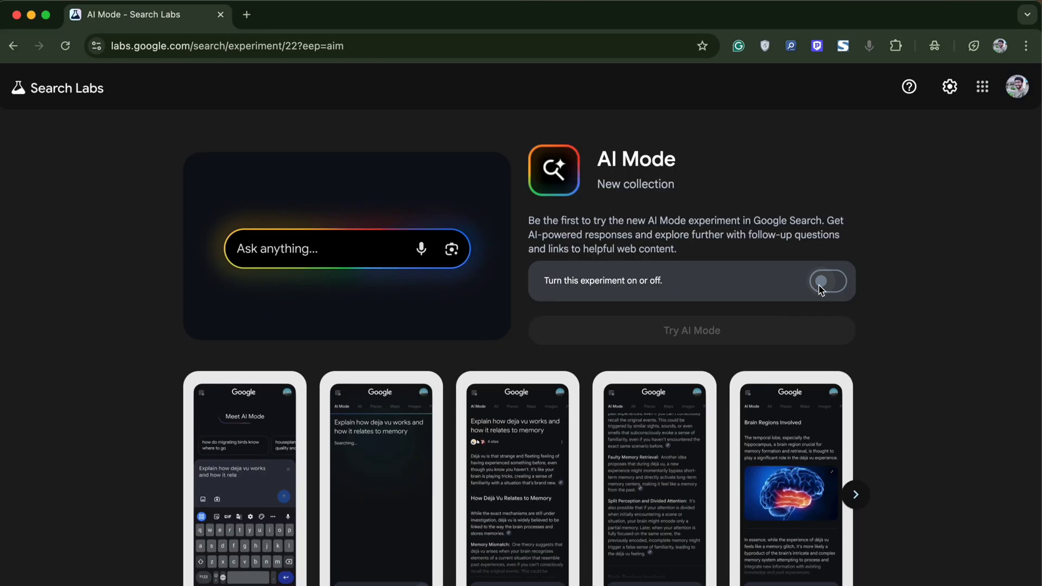
click(827, 280)
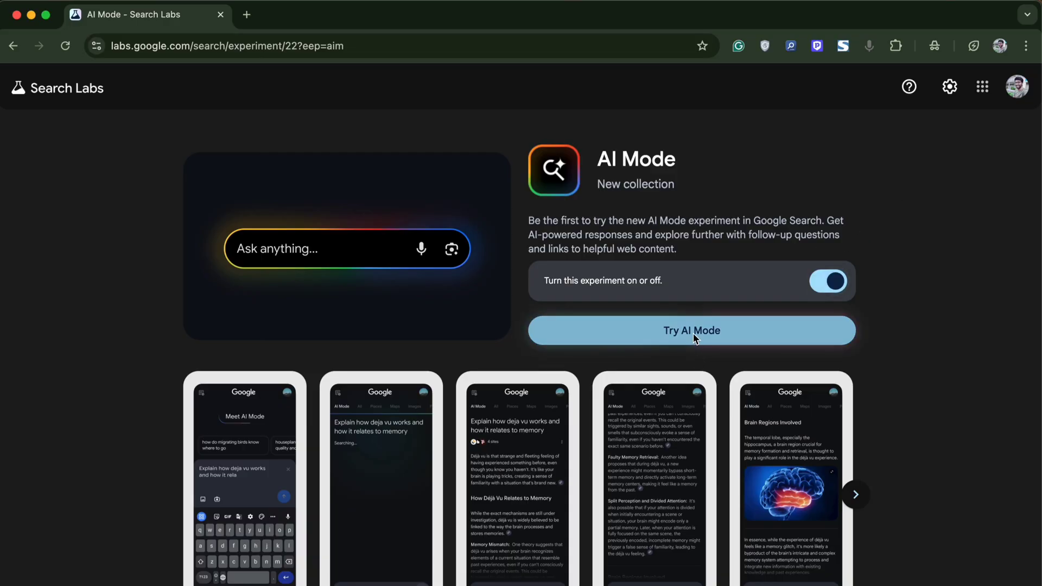
Step: Ask AI Mode 'What is DigitBin' and read its answer describing the tech blog
click(692, 330)
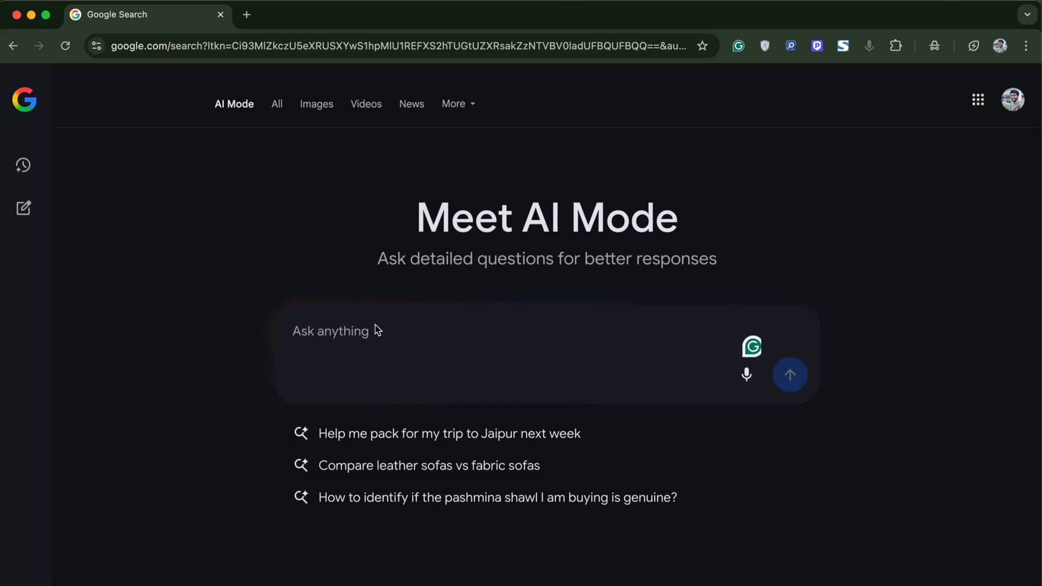
text(What is D)
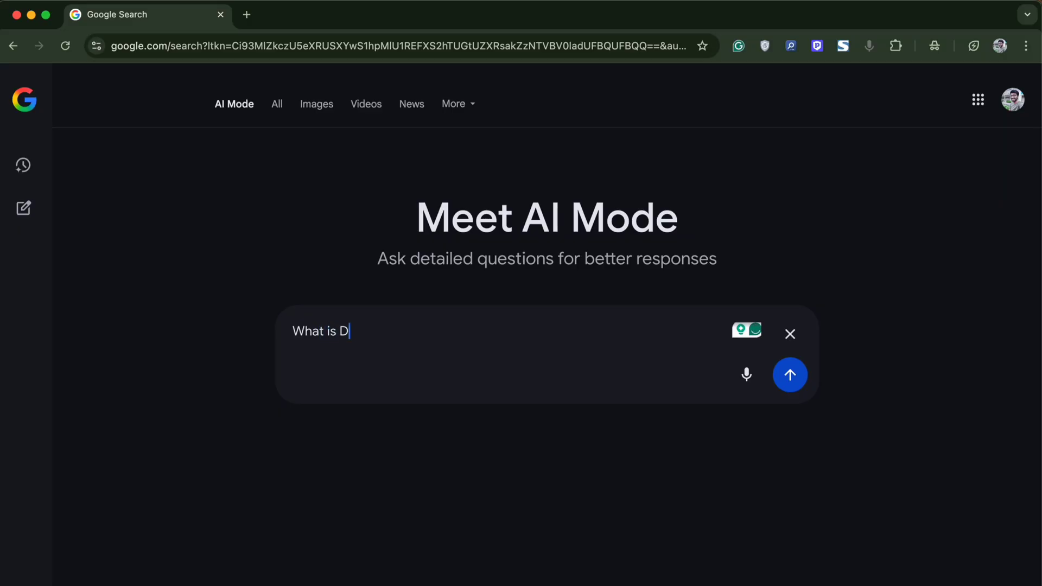
click(791, 374)
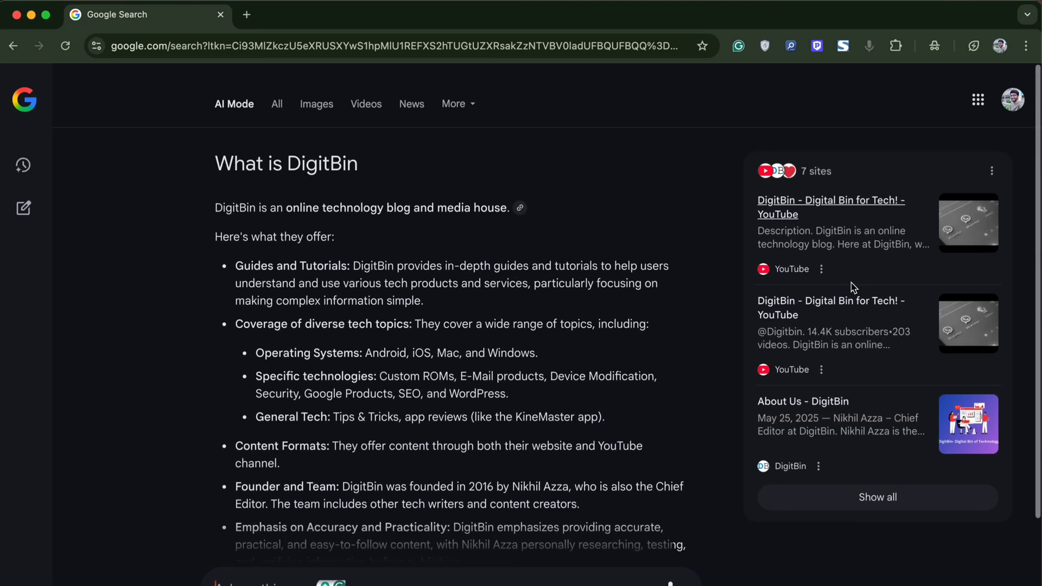
scroll(down, 3)
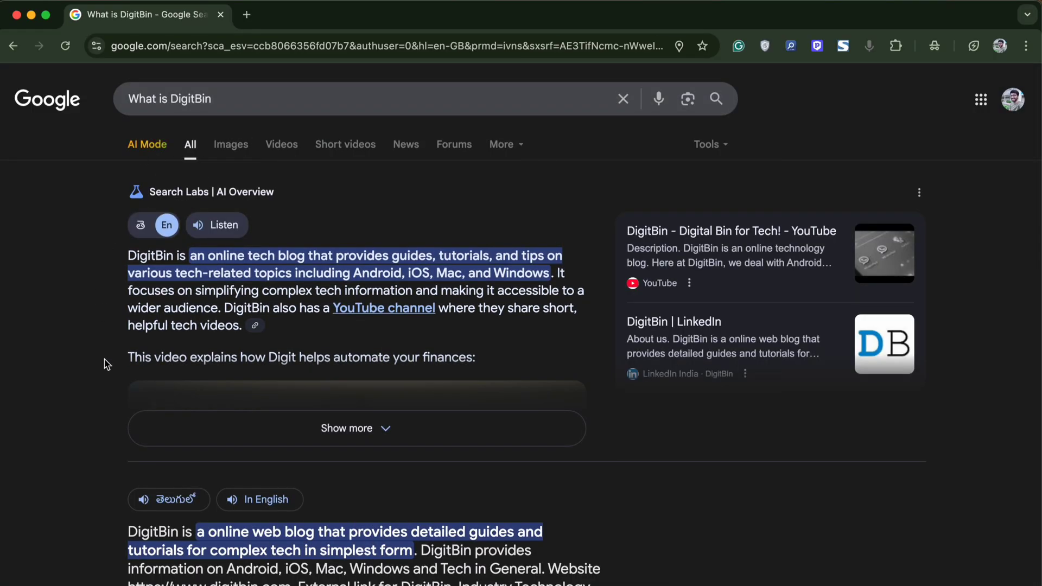
mouse_move(147, 145)
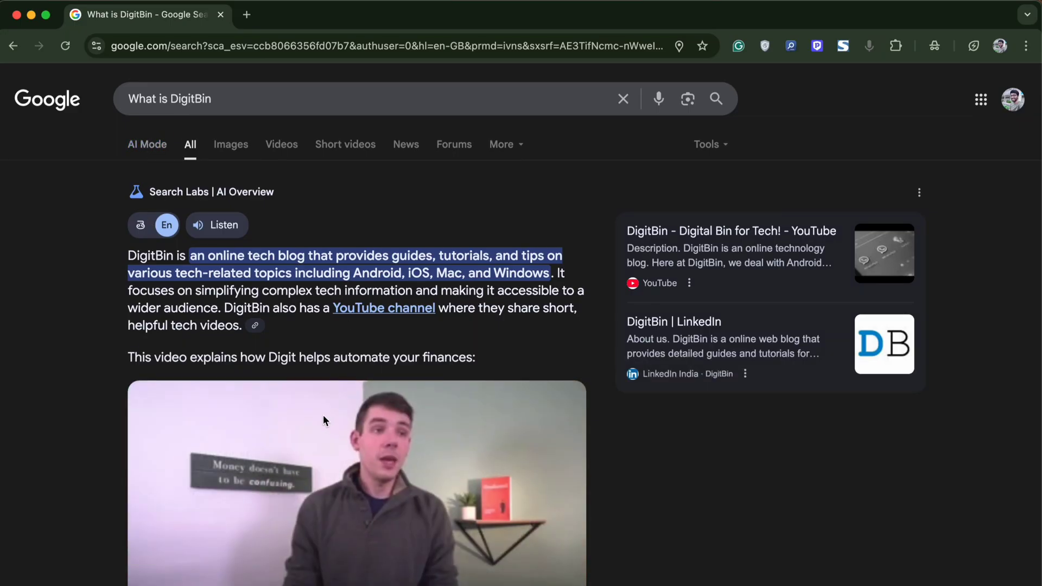
Step: Review the regular results and AI Overview for DigitBin, then return to the AI Mode answer
scroll(down, 3)
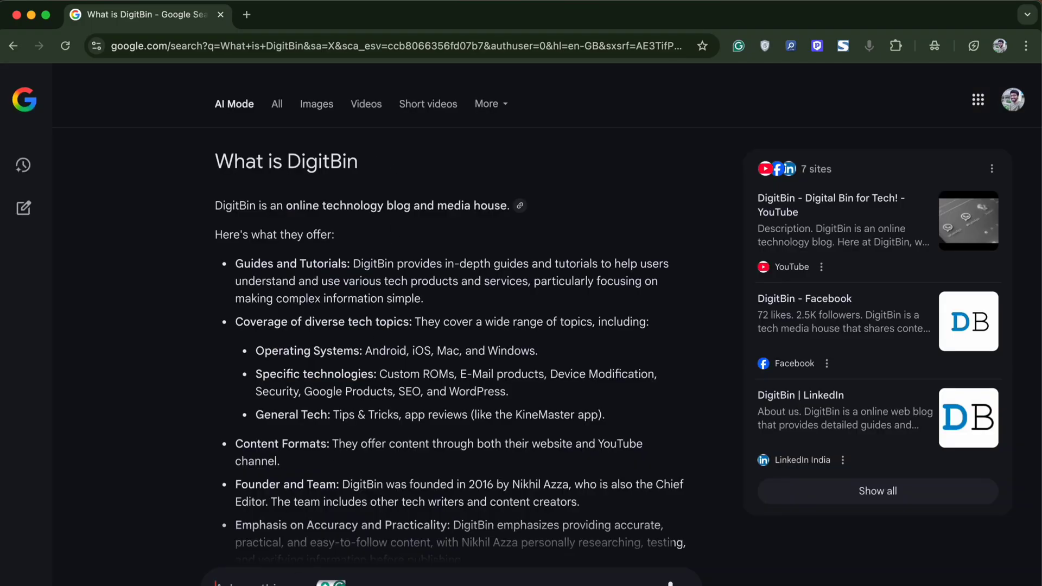
text(Creare)
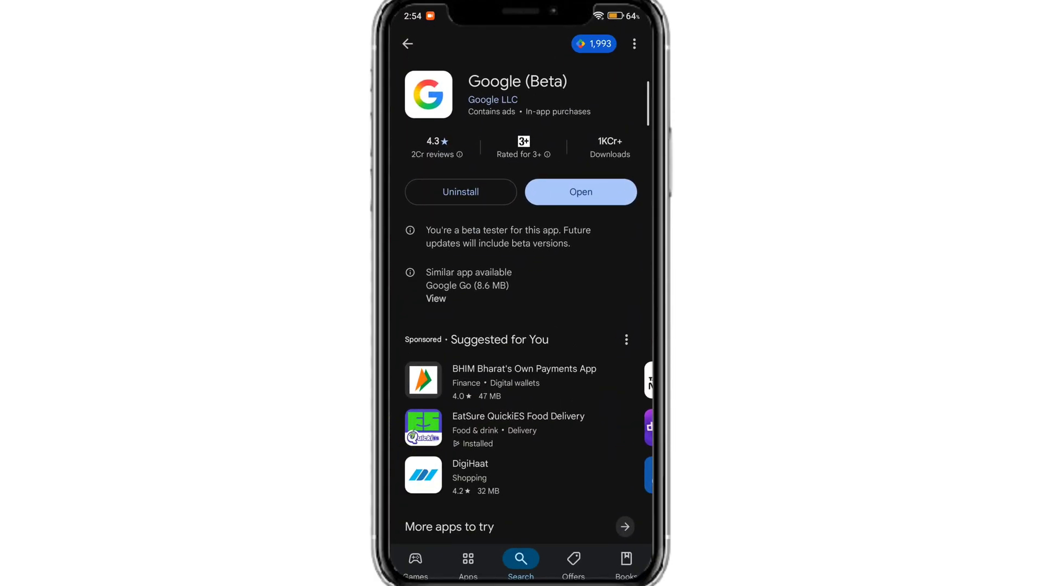
Step: Launch the Google (Beta) app, switch AI Mode on in Search Labs and start using it
click(579, 192)
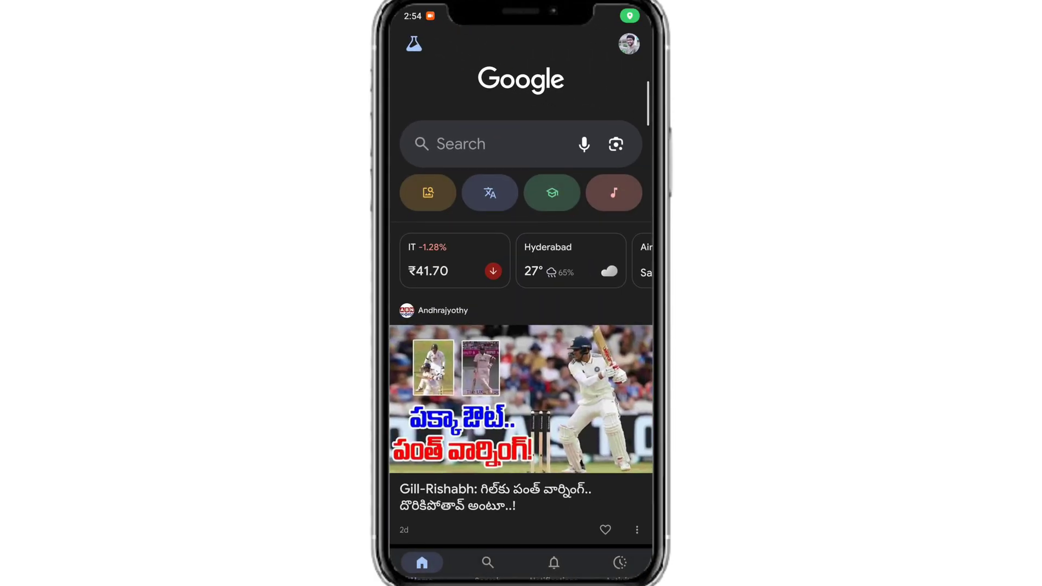
click(412, 44)
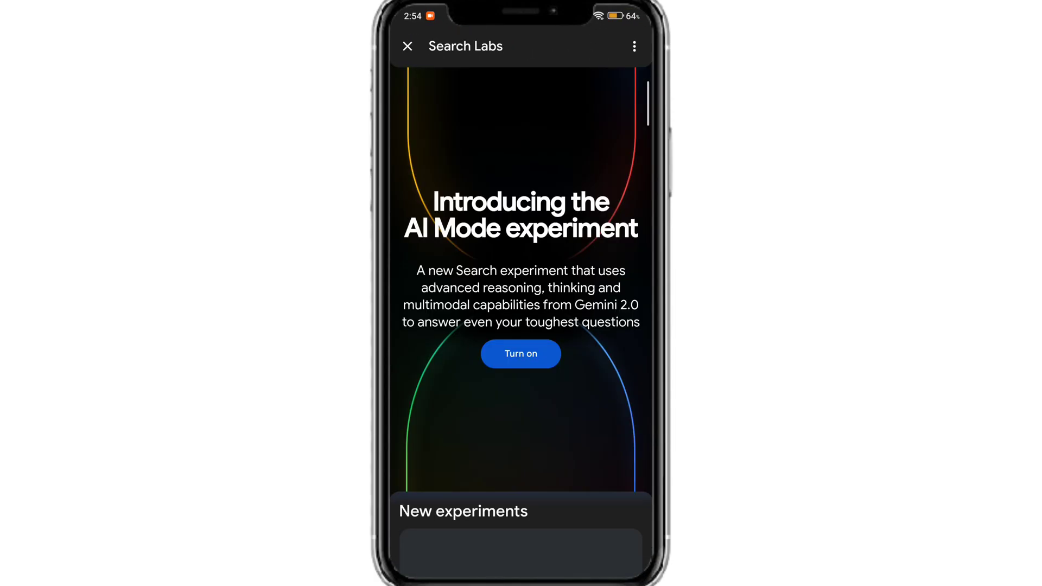
scroll(down, 3)
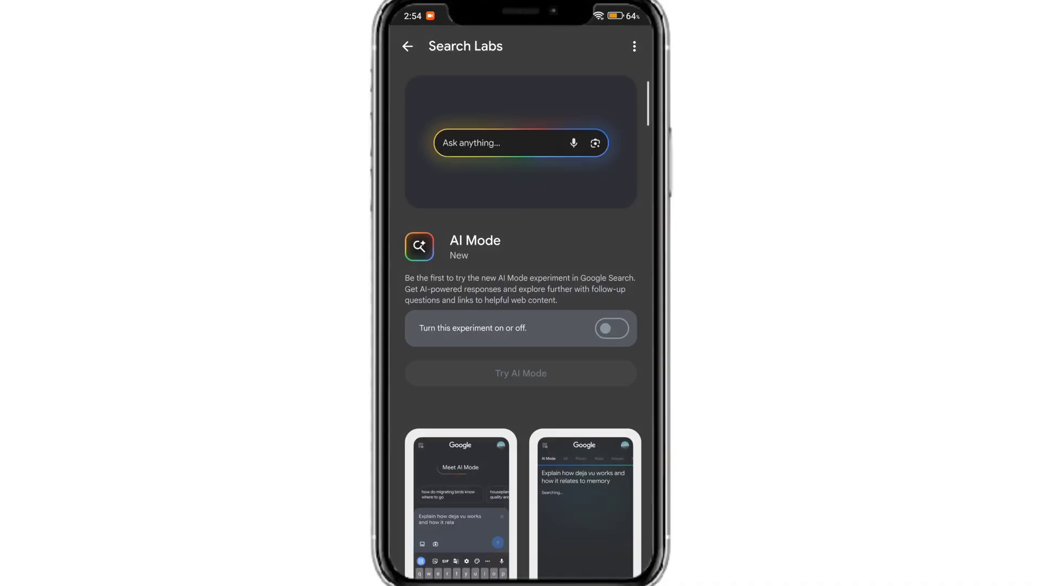
click(610, 327)
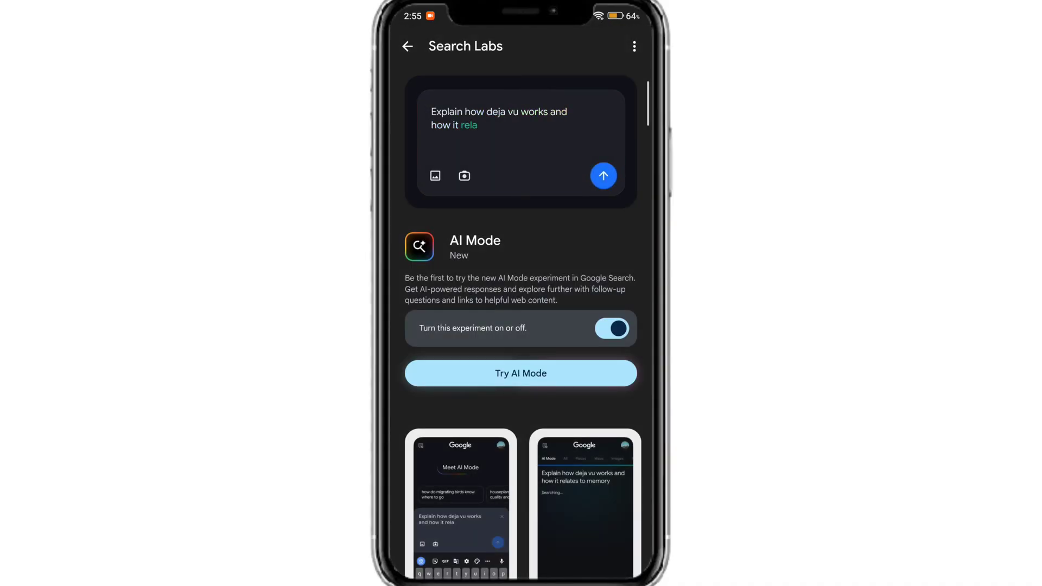
click(520, 372)
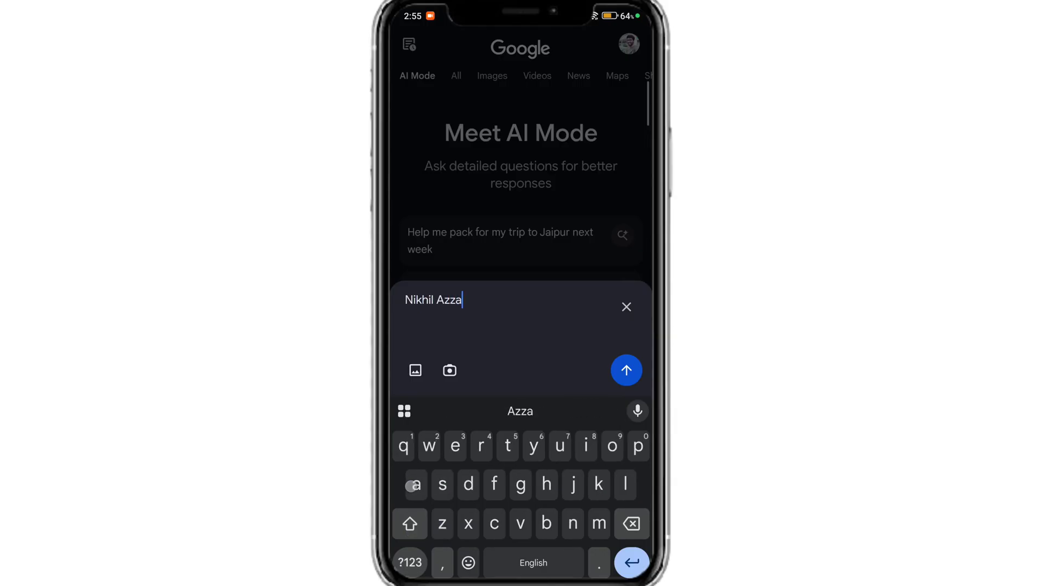
click(625, 370)
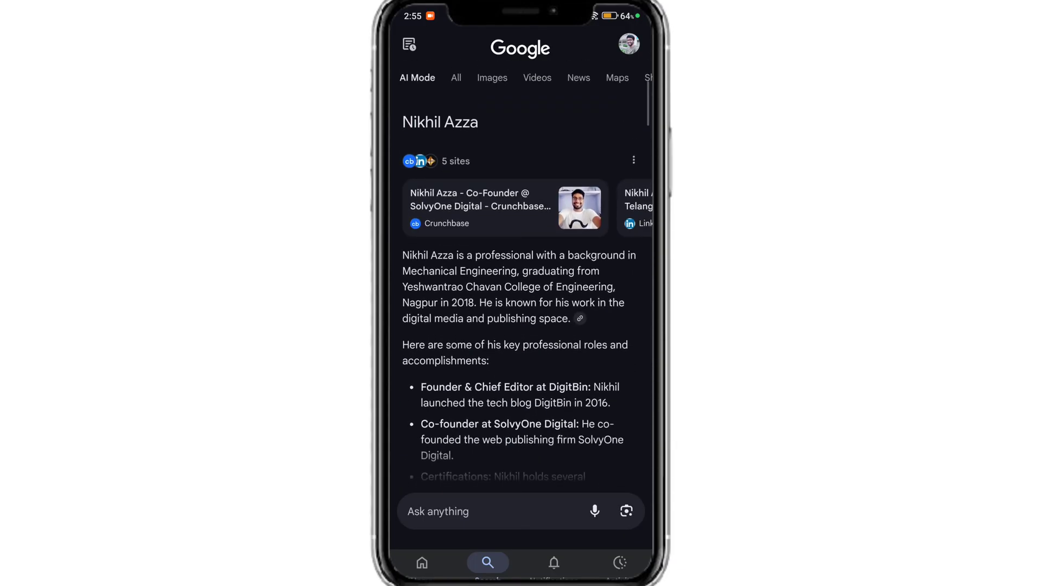
text(Nik)
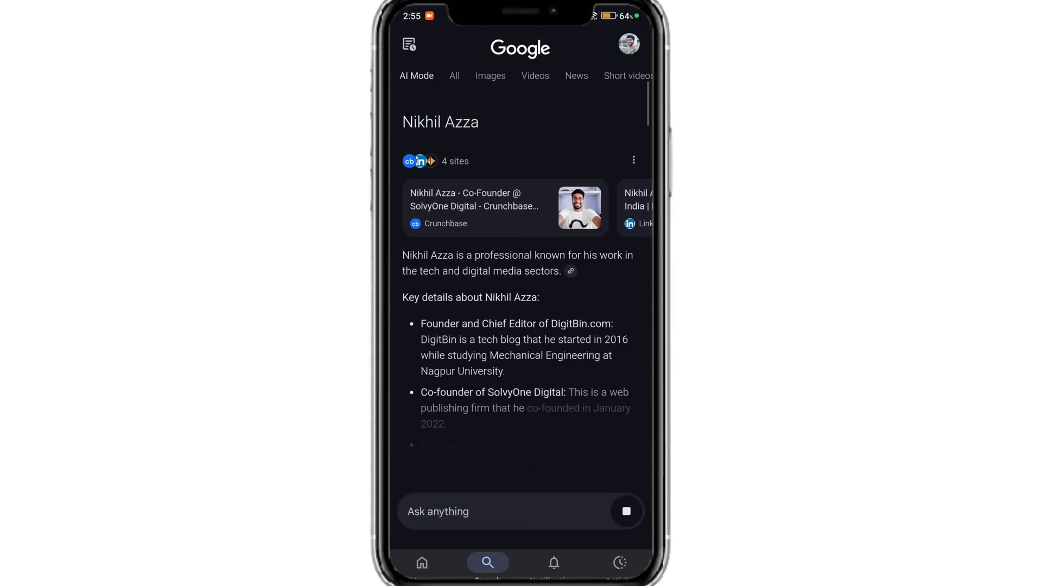
scroll(down, 3)
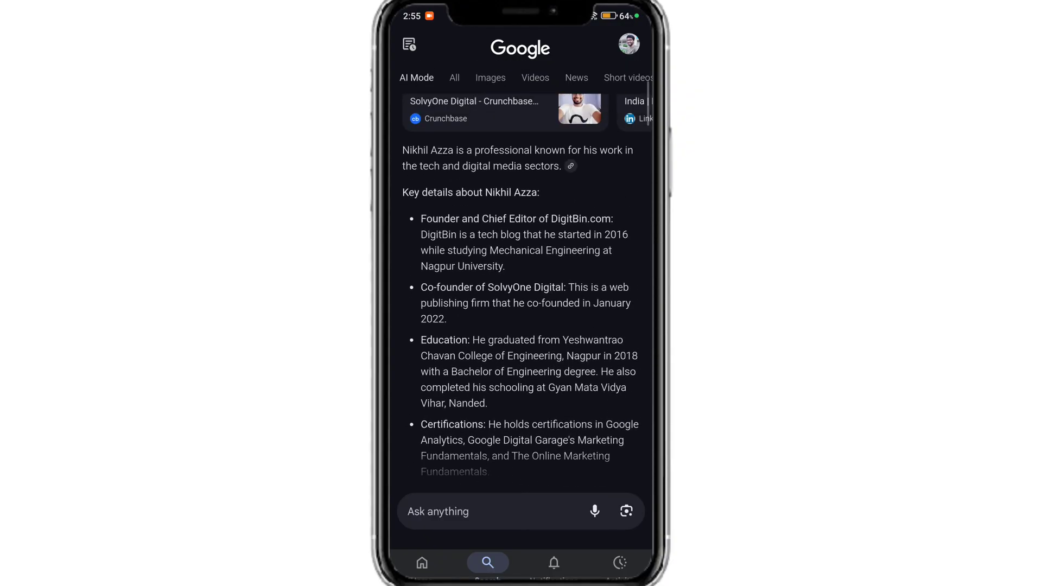
scroll(down, 3)
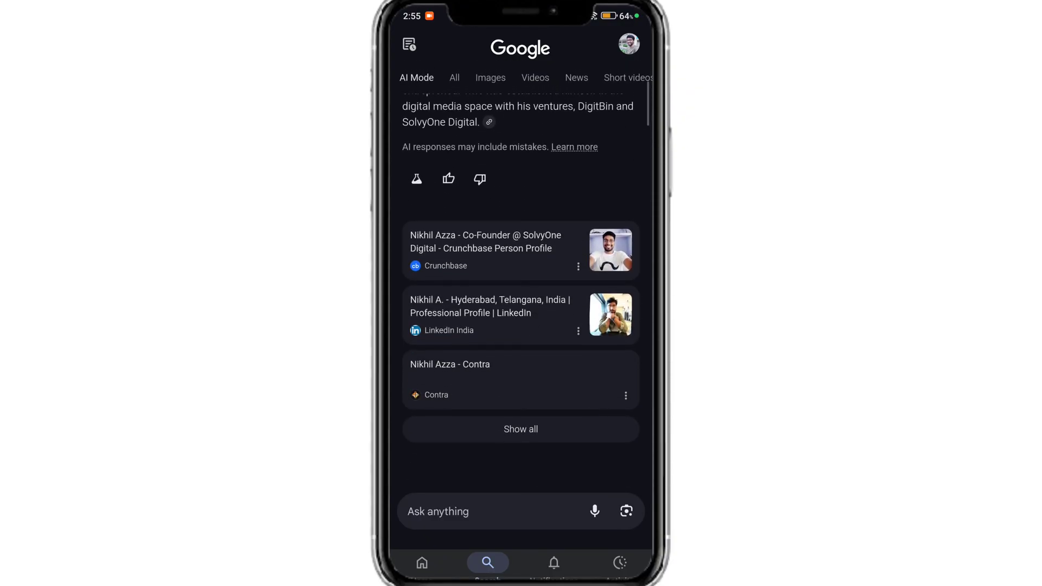